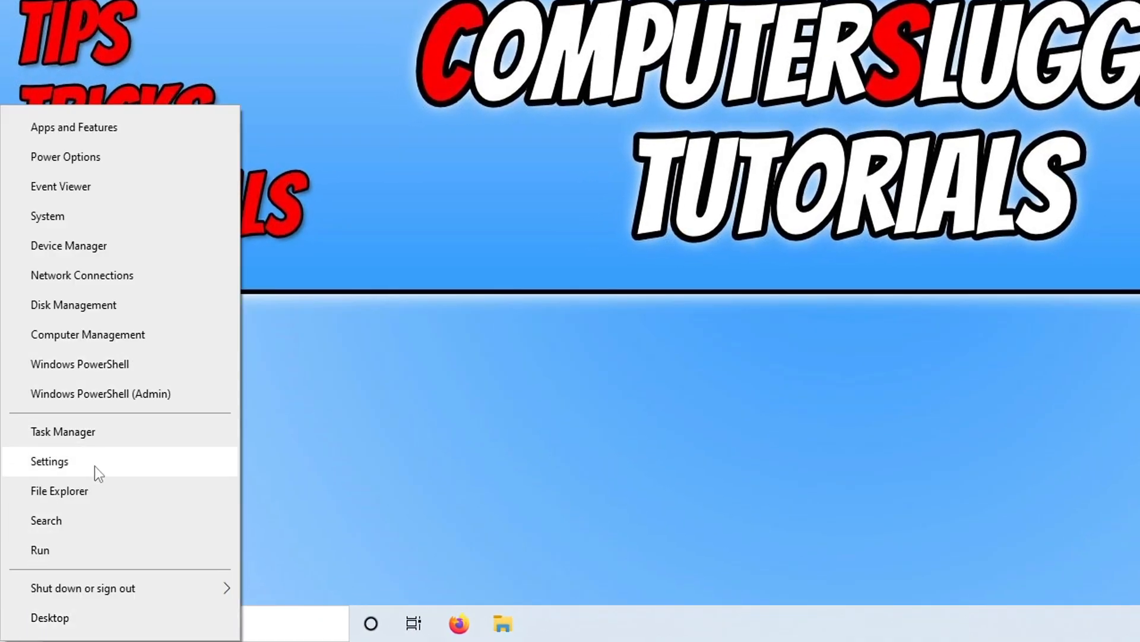
- Confirm in Update & Security that Windows reports the device is up to date, then close Settings
left_click(49, 461)
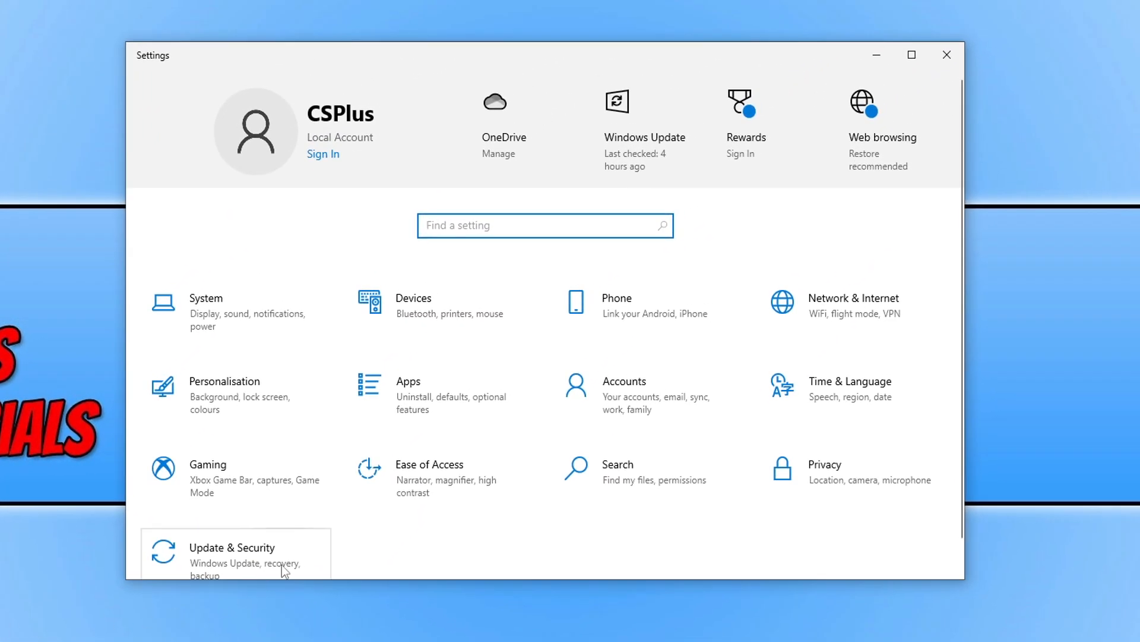
left_click(233, 546)
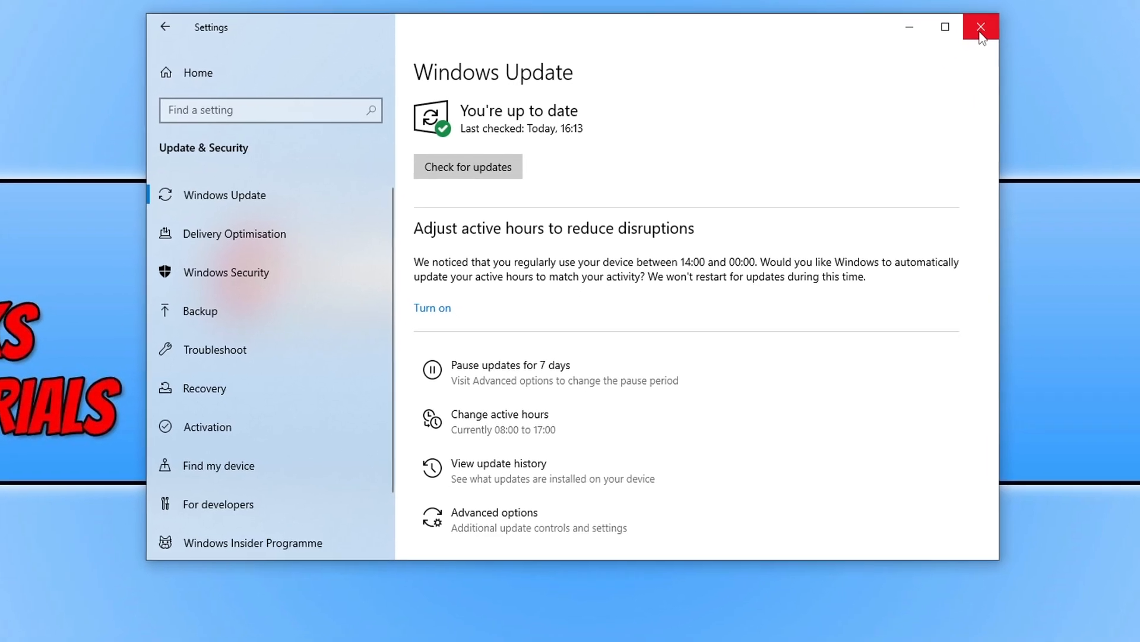
left_click(981, 27)
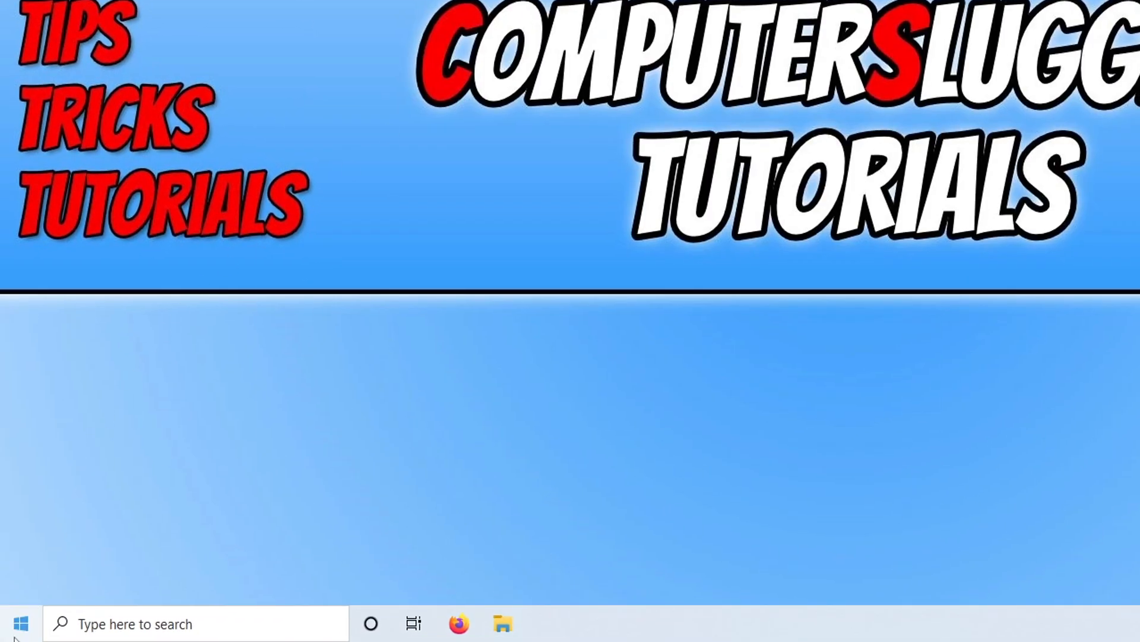
- Open Device Manager and expand Display adapters to show the NVIDIA GeForce GTX 1660 SUPER
right_click(20, 623)
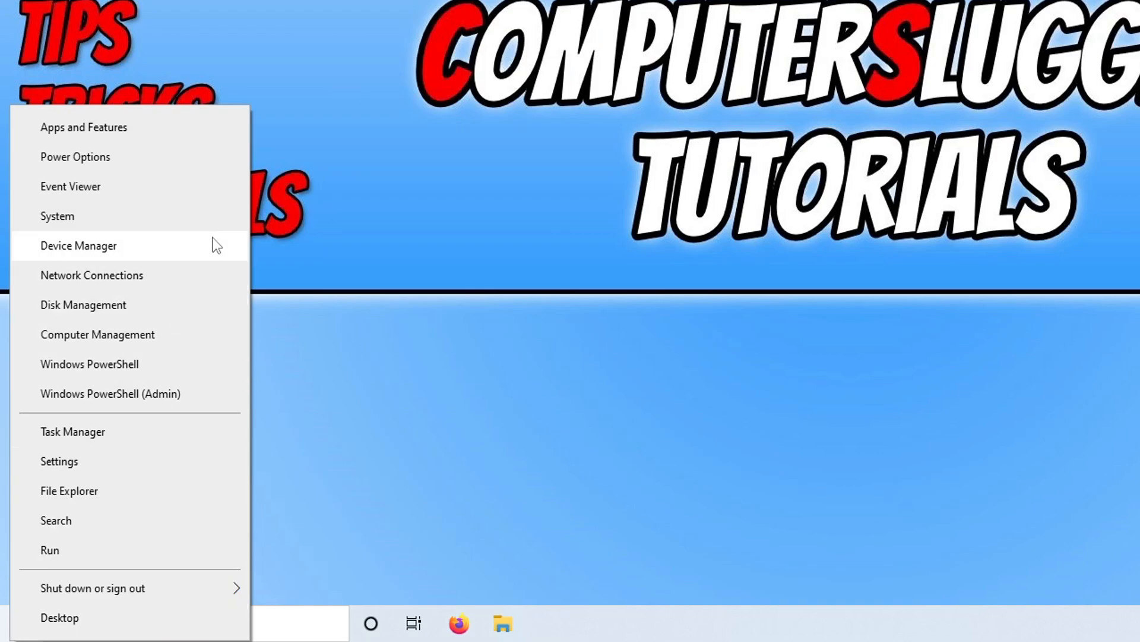
left_click(77, 246)
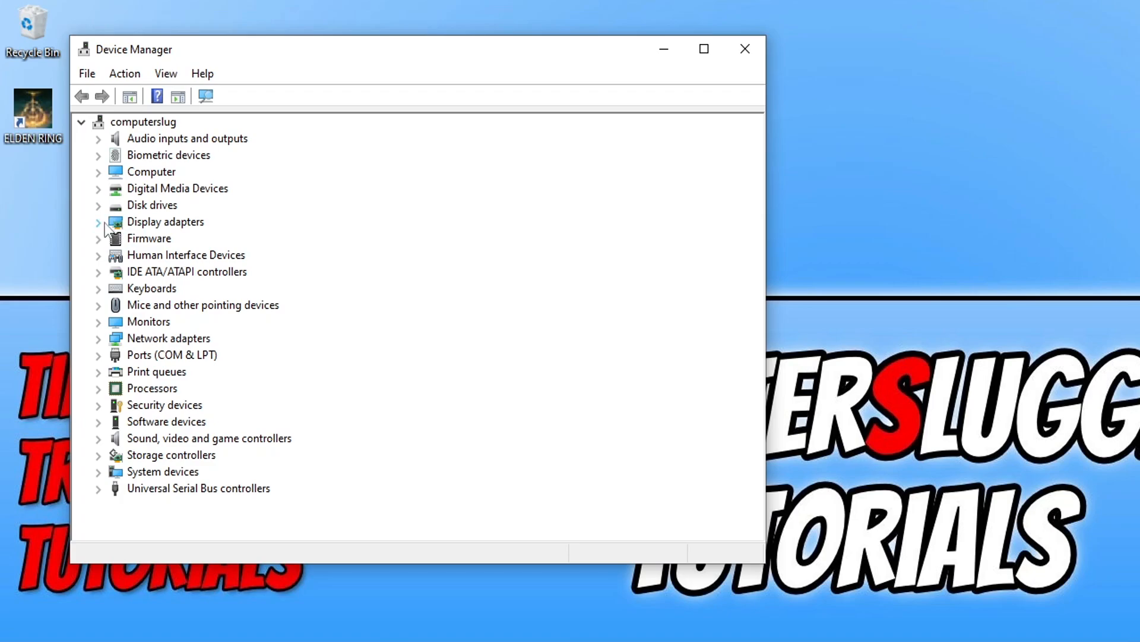
left_click(98, 221)
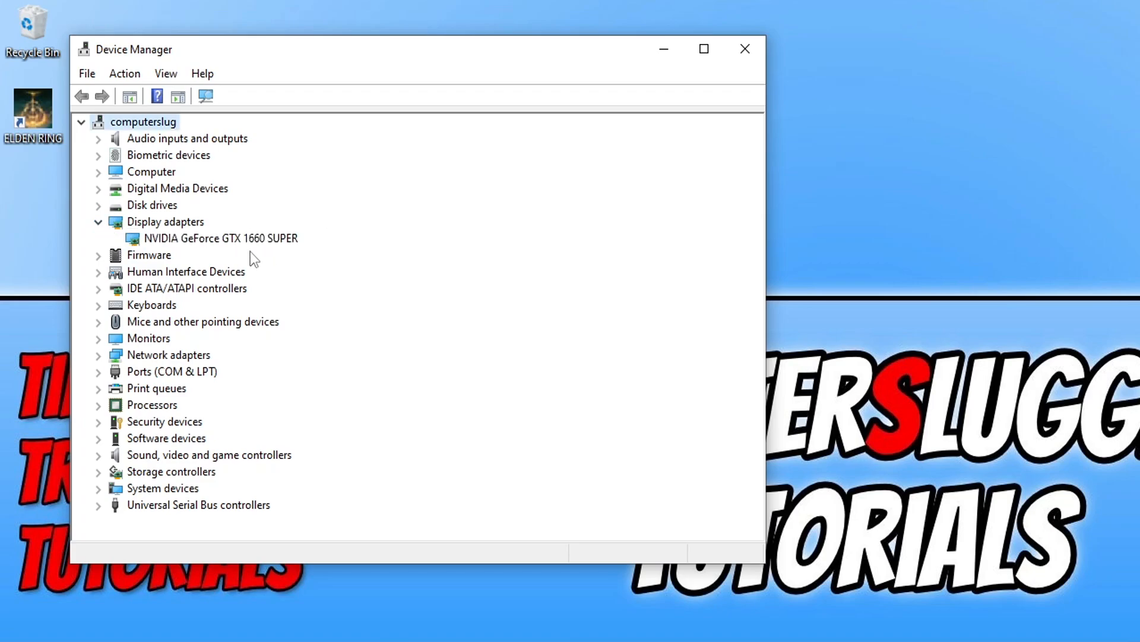
mouse_move(175, 251)
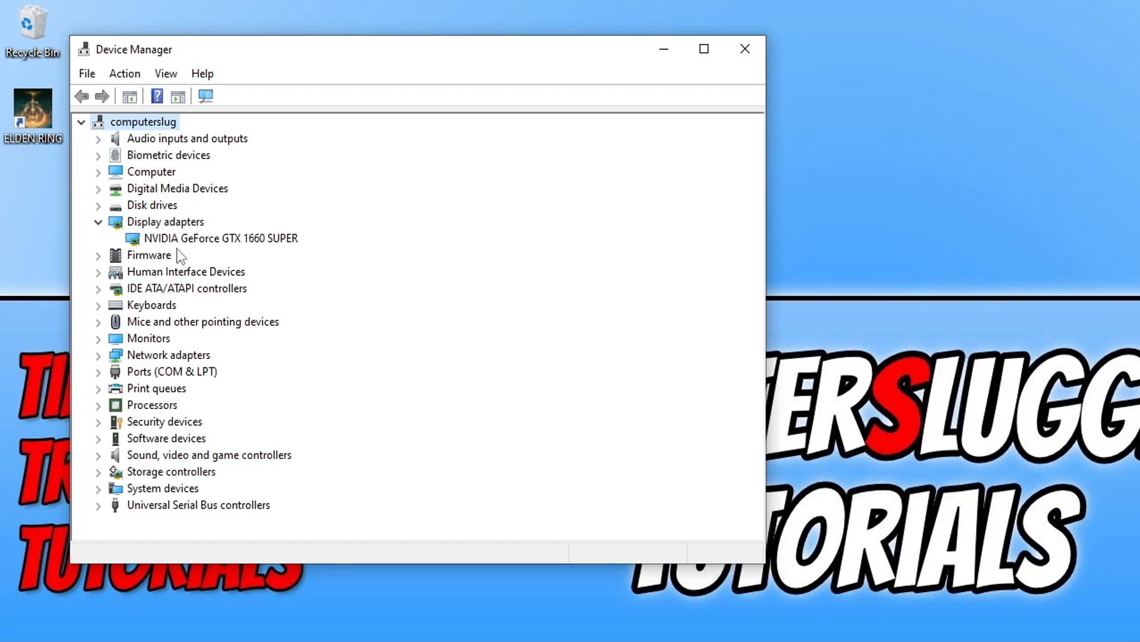
mouse_move(263, 251)
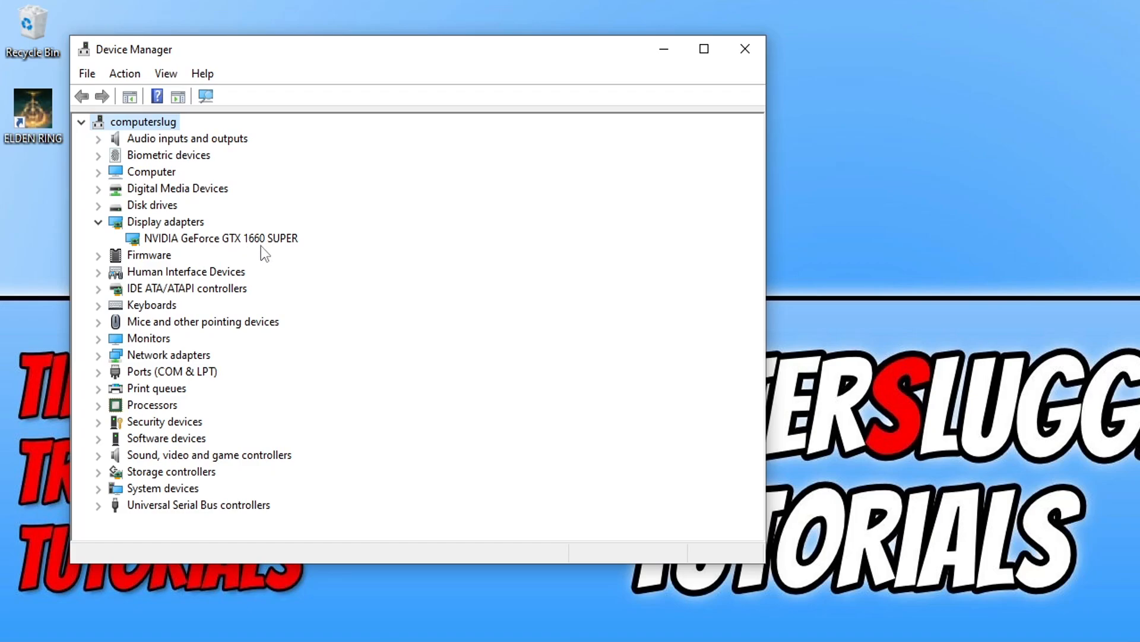
mouse_move(318, 257)
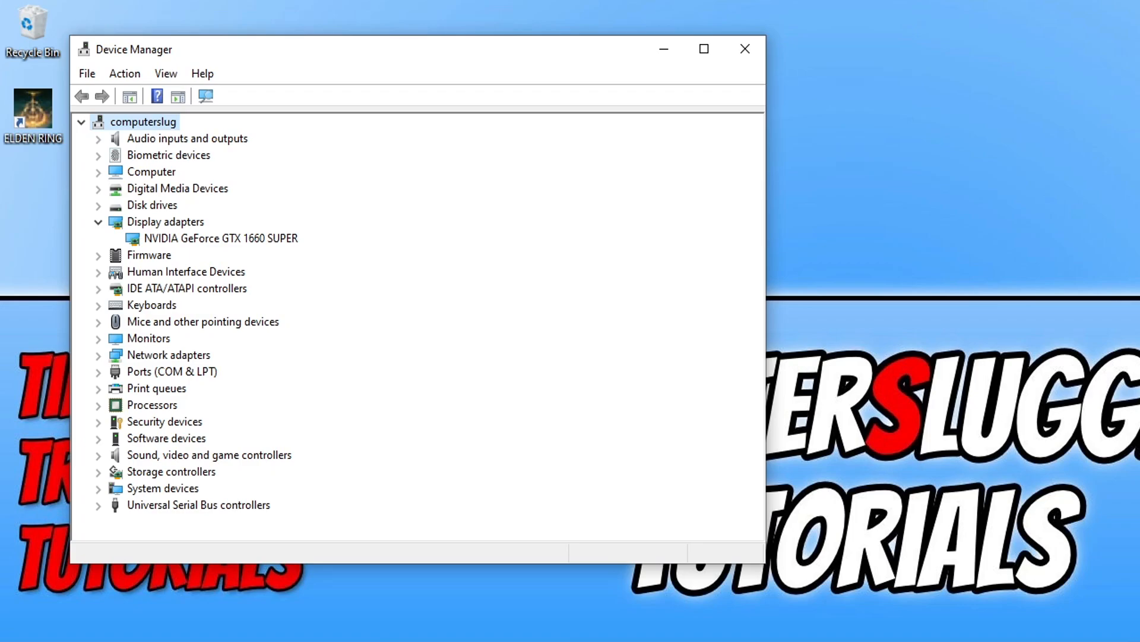
mouse_move(540, 40)
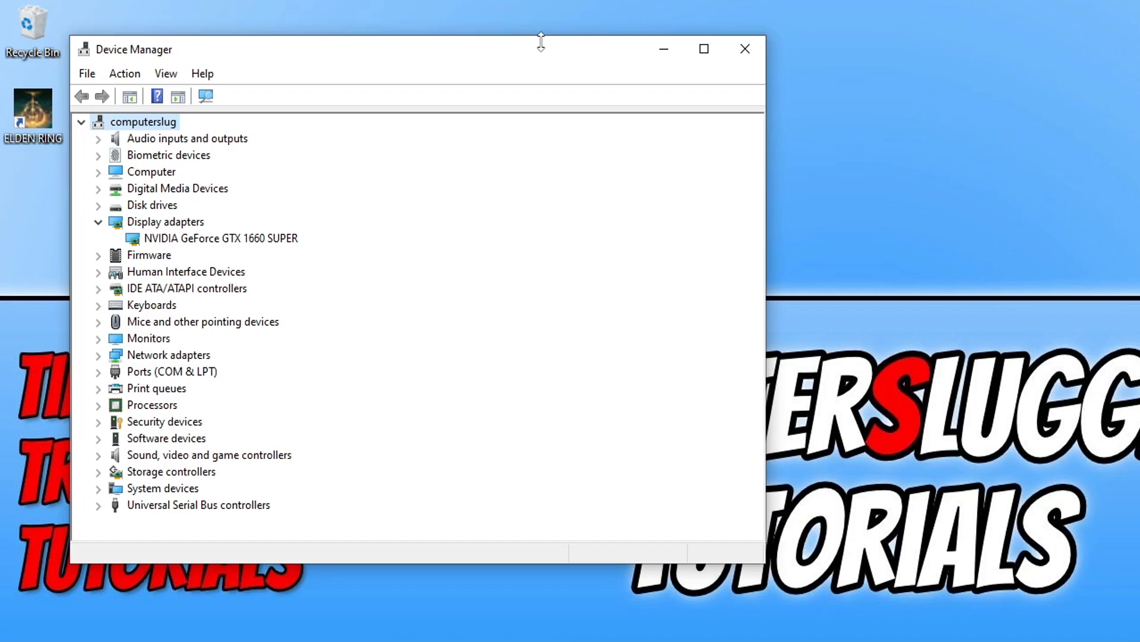
left_click(744, 49)
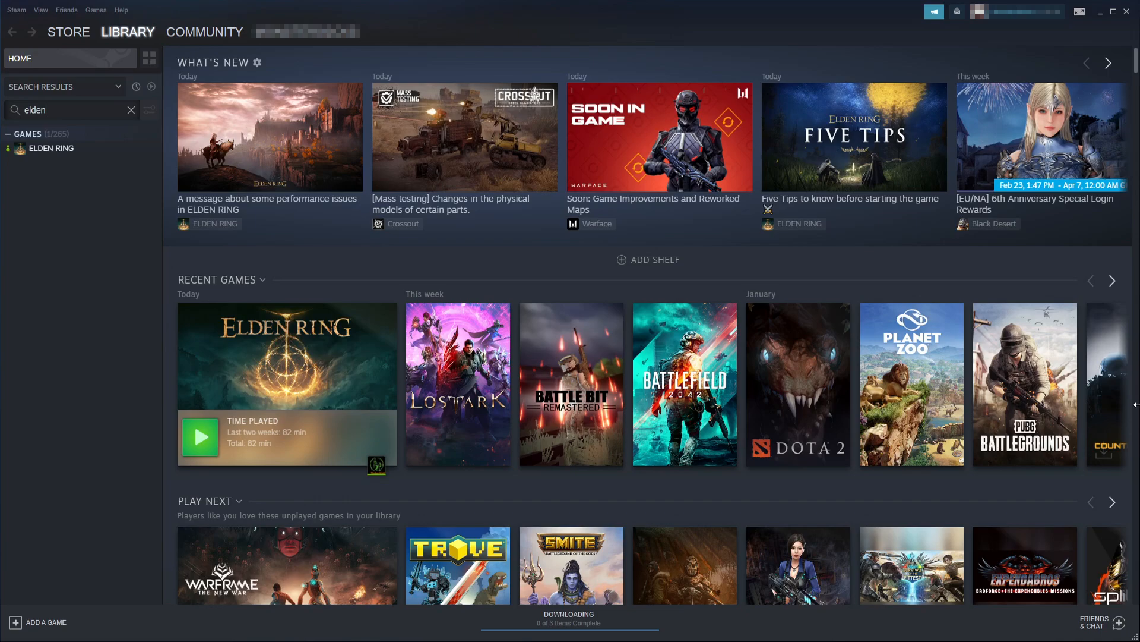
mouse_move(57, 171)
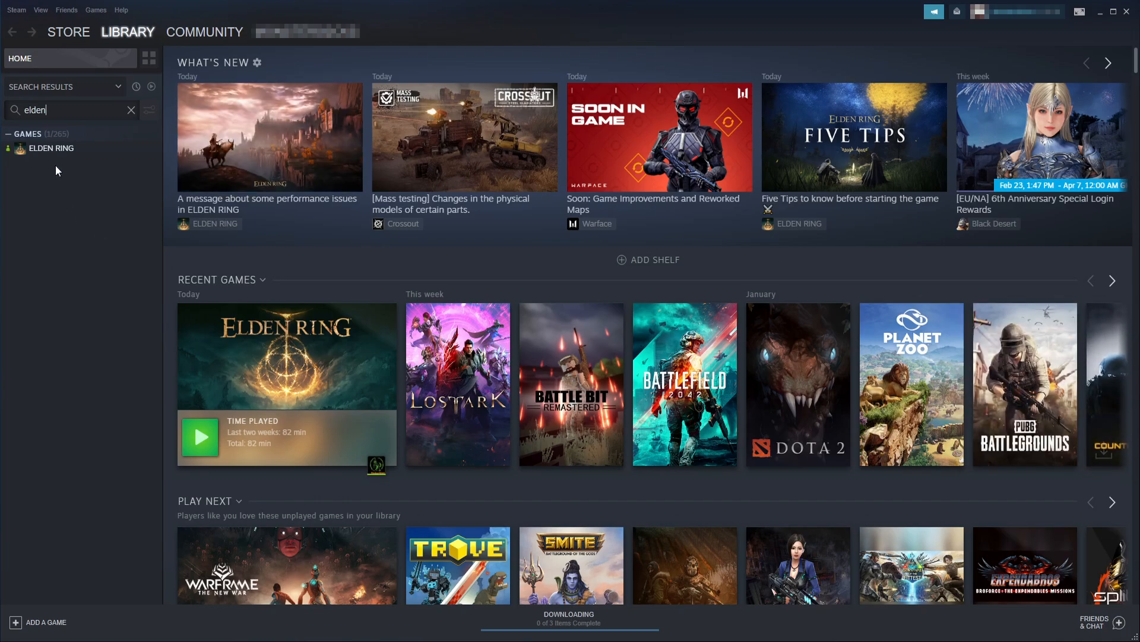
mouse_move(51, 148)
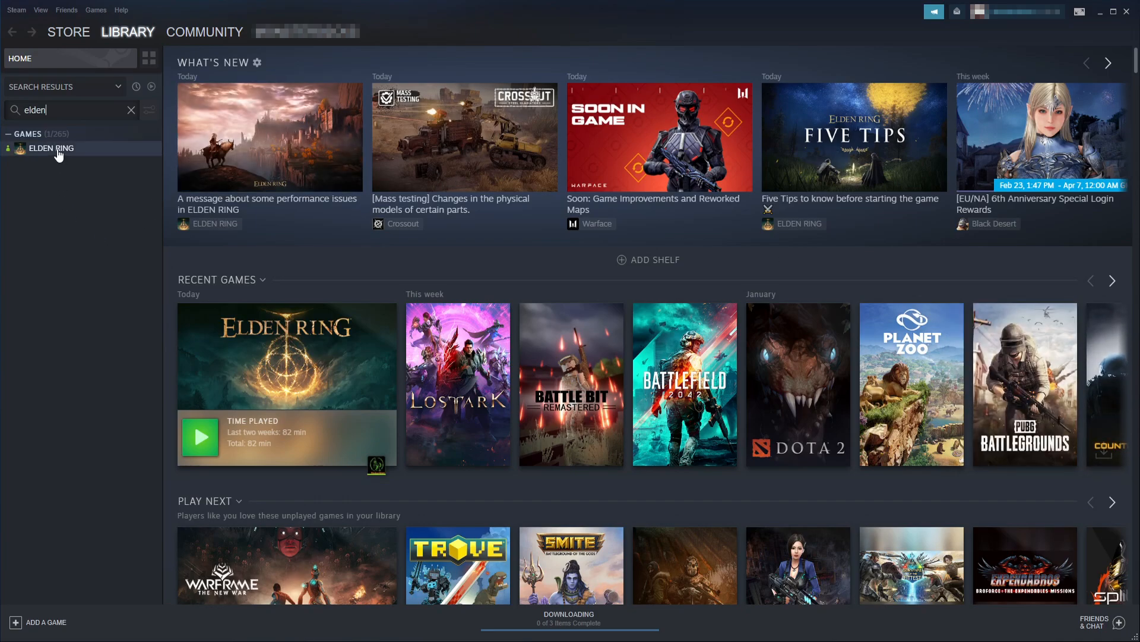
- Browse ELDEN RING's local files from its Manage menu in the Steam library
right_click(51, 149)
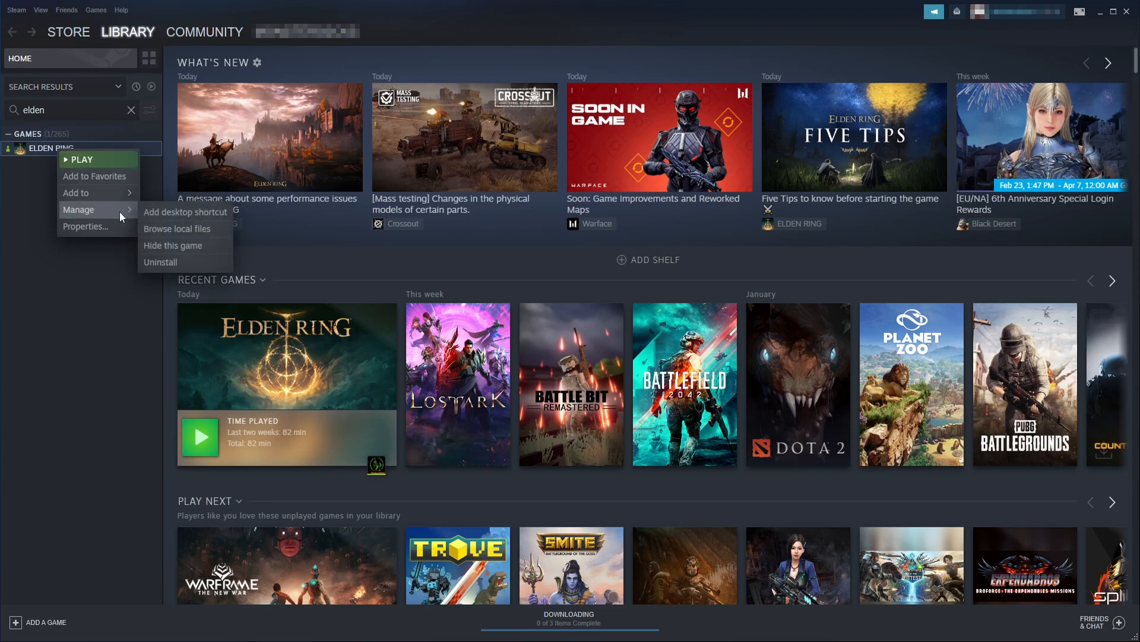
left_click(177, 229)
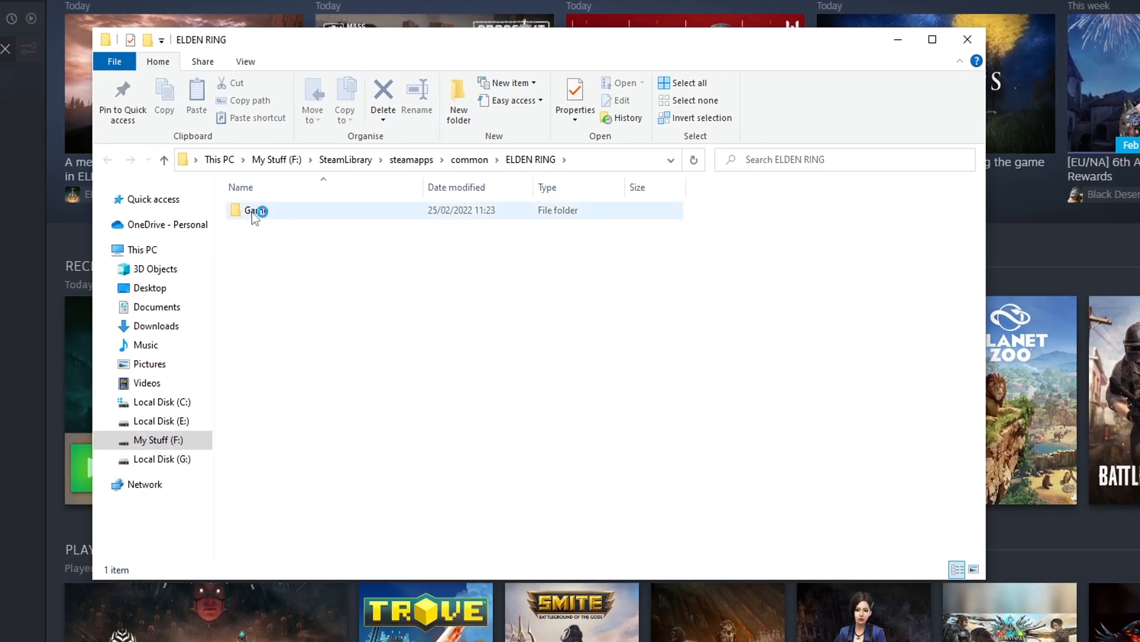
- In the Game folder, set eldenring's compatibility to run as administrator with full-screen optimisations disabled
double_click(255, 211)
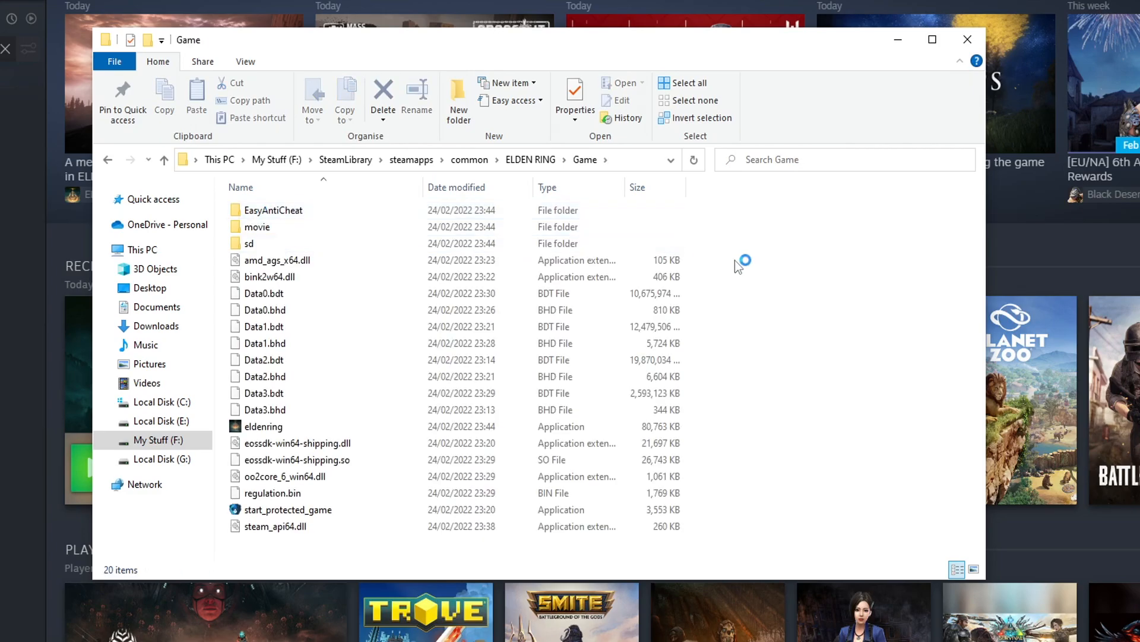
right_click(262, 427)
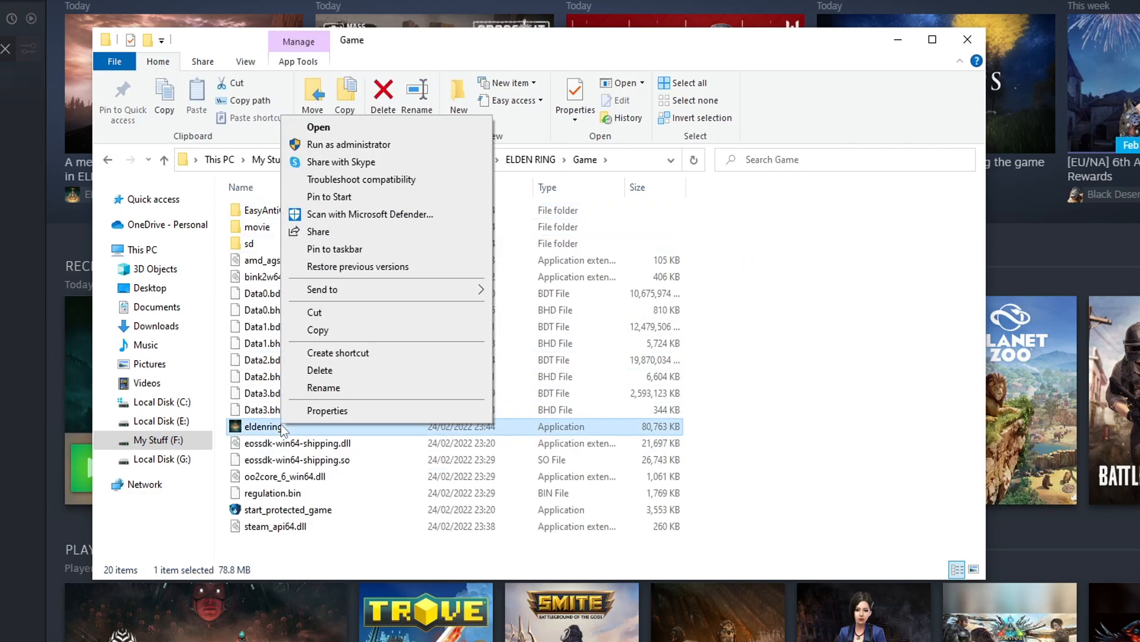
left_click(327, 411)
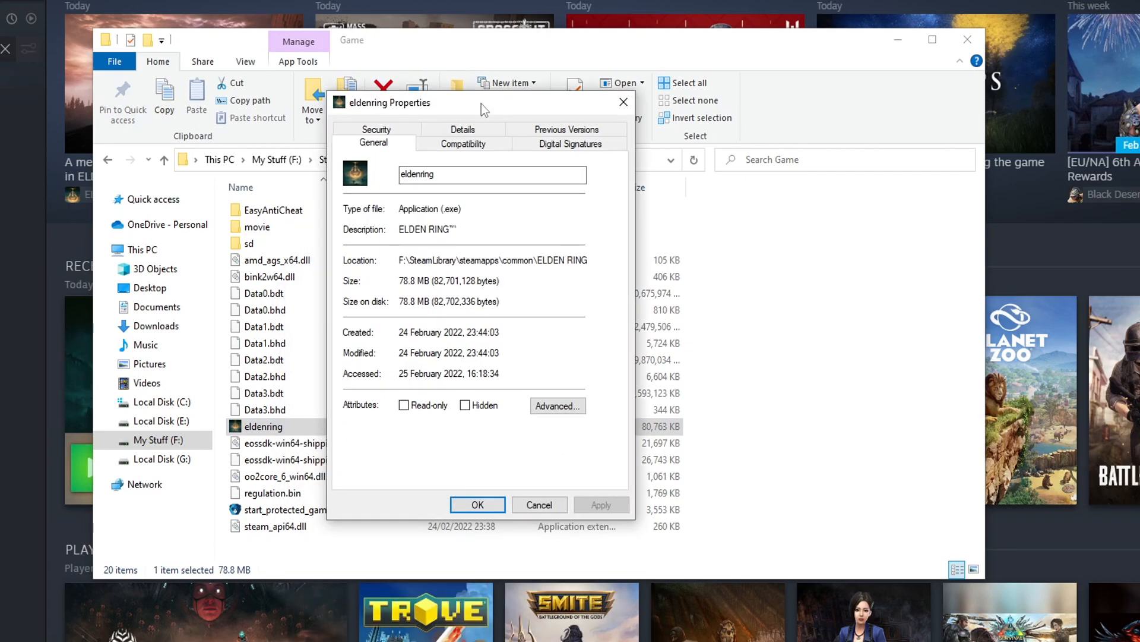
left_click(463, 143)
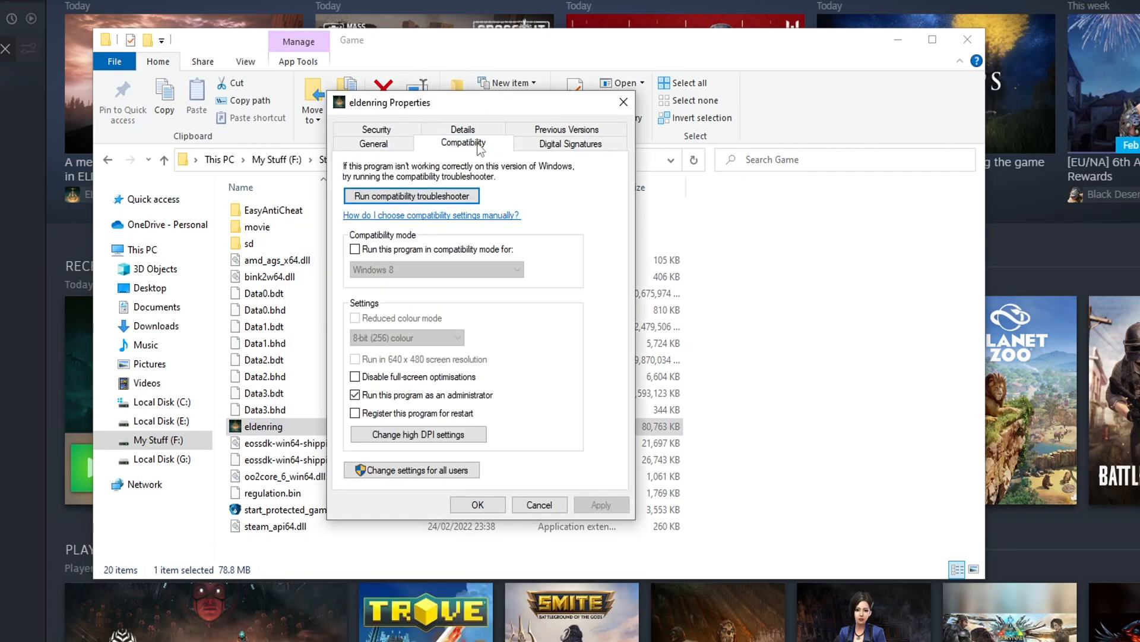
left_click(356, 395)
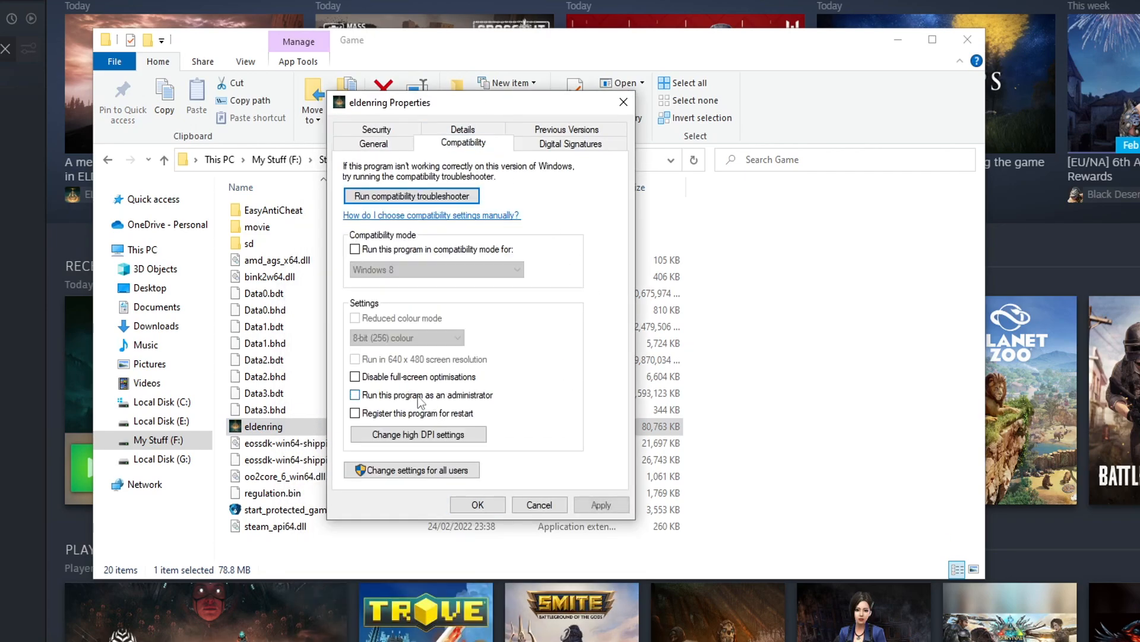
left_click(355, 394)
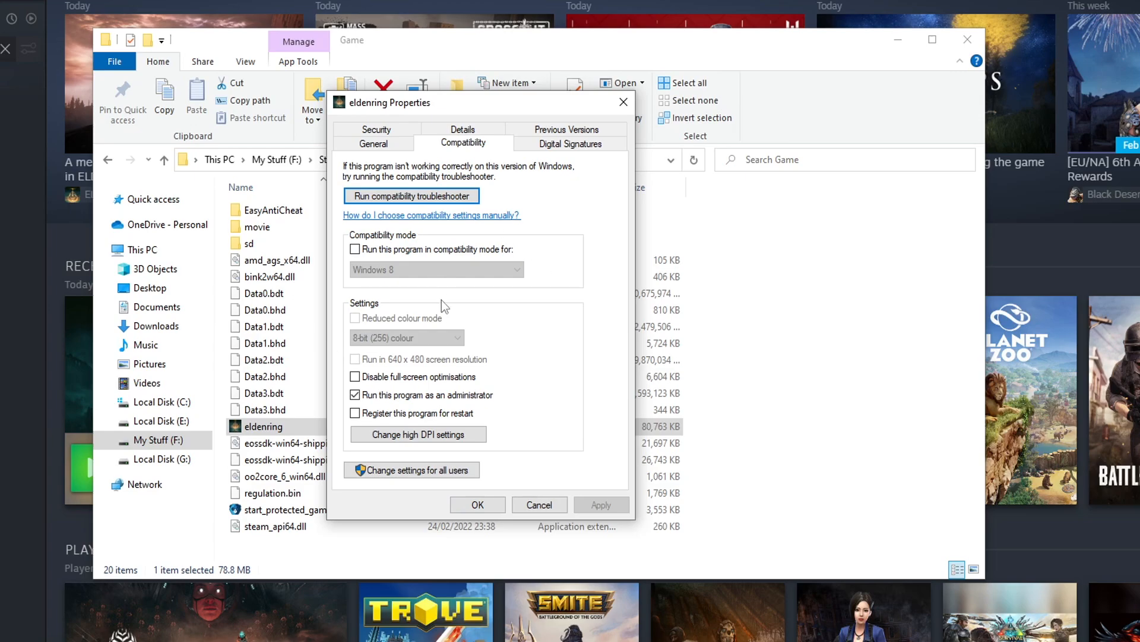
left_click(355, 376)
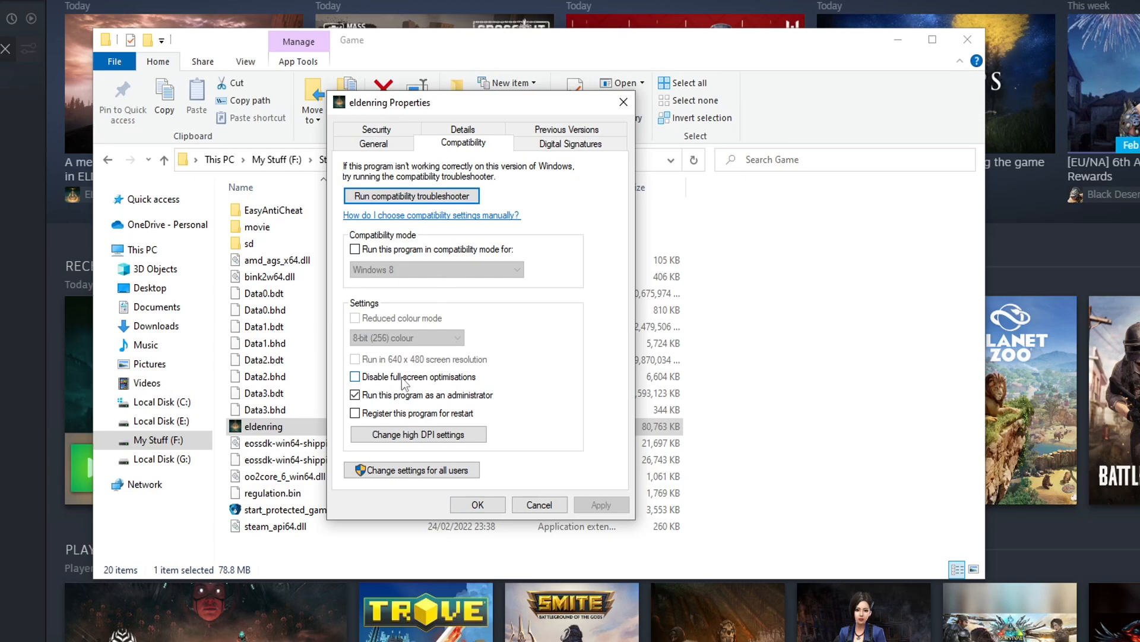
left_click(356, 376)
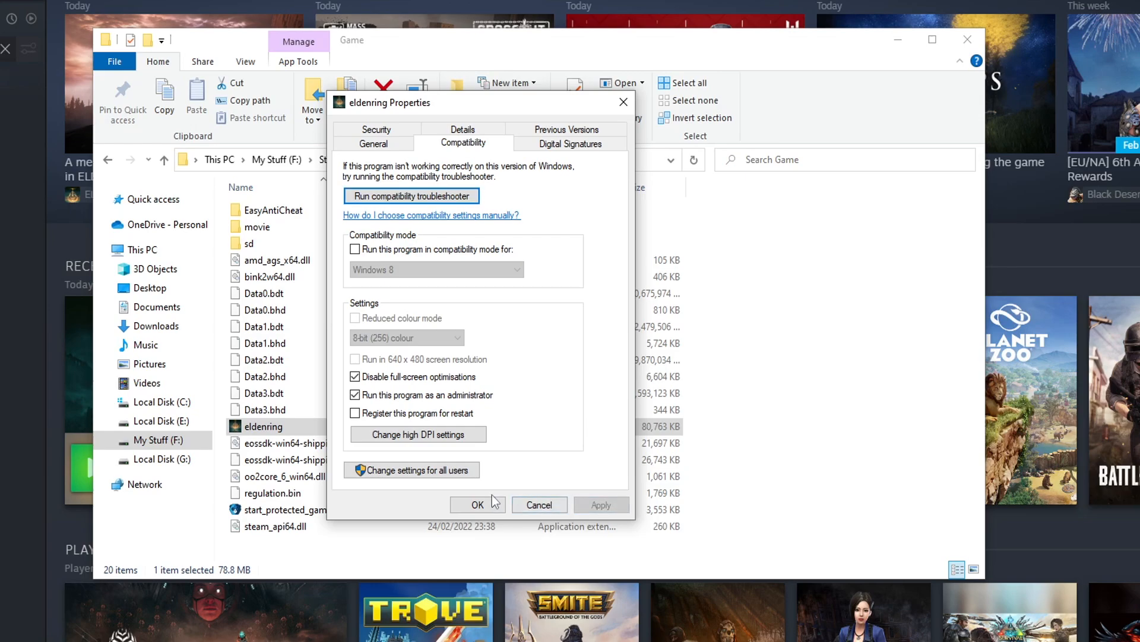
left_click(477, 505)
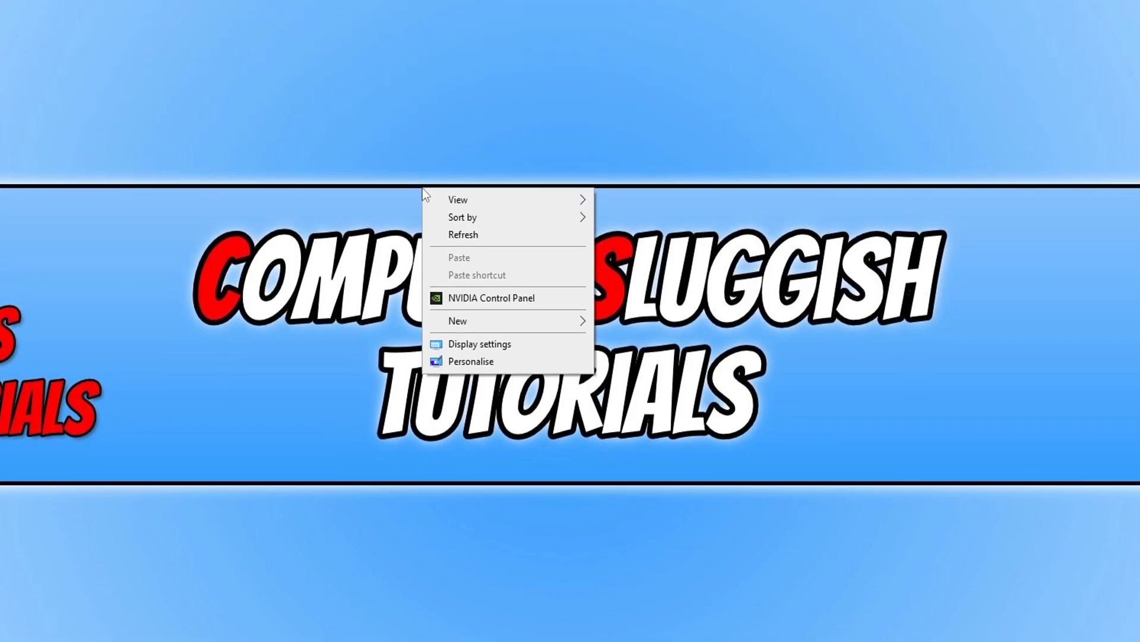
- Review the Display resolution dropdown in Display settings, keeping 1920 × 1080 (Recommended)
left_click(479, 344)
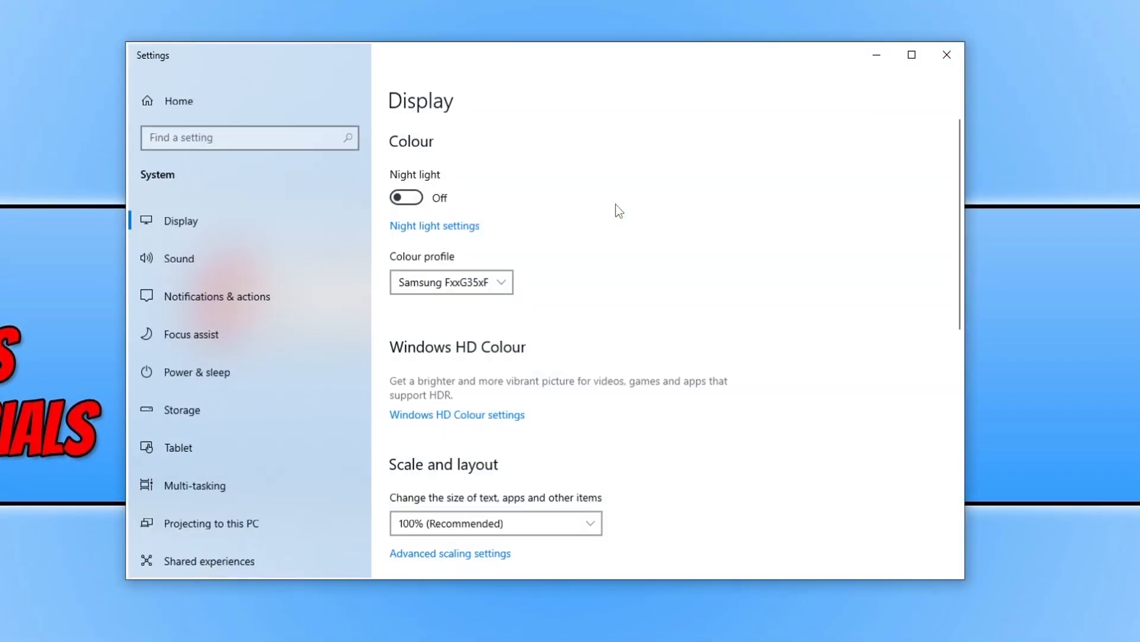
scroll("down", 3)
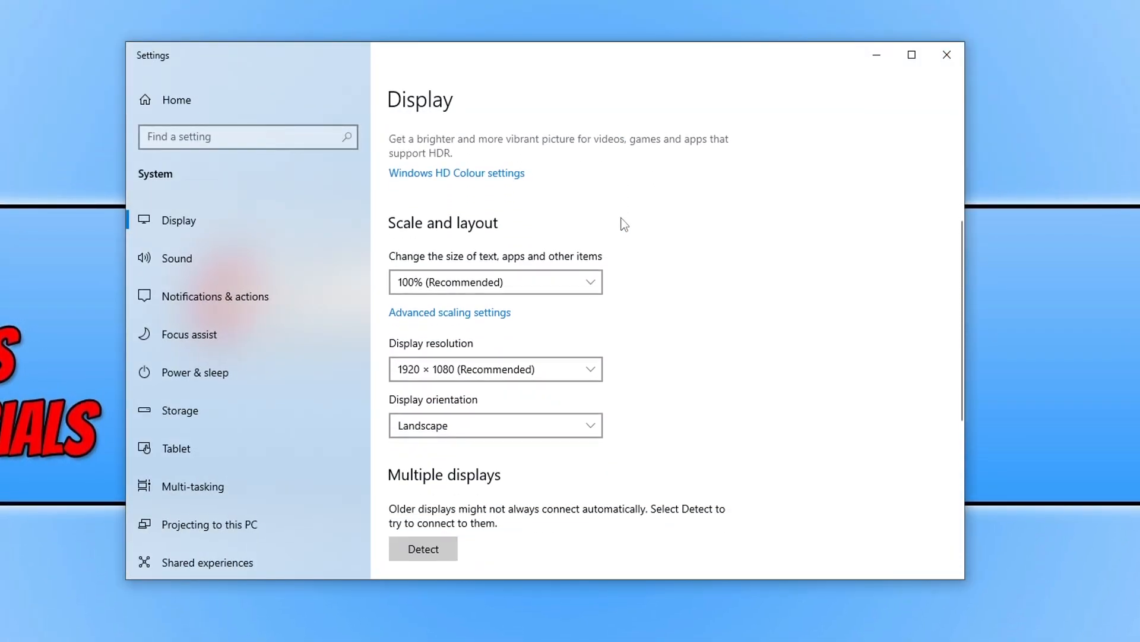
scroll("down", 3)
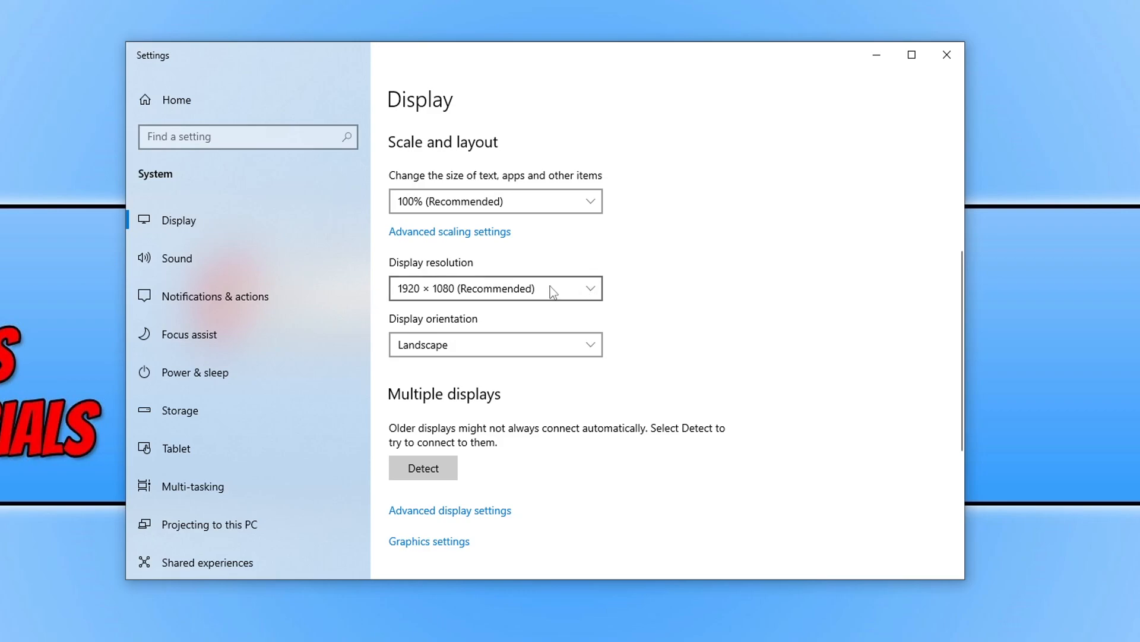
left_click(495, 288)
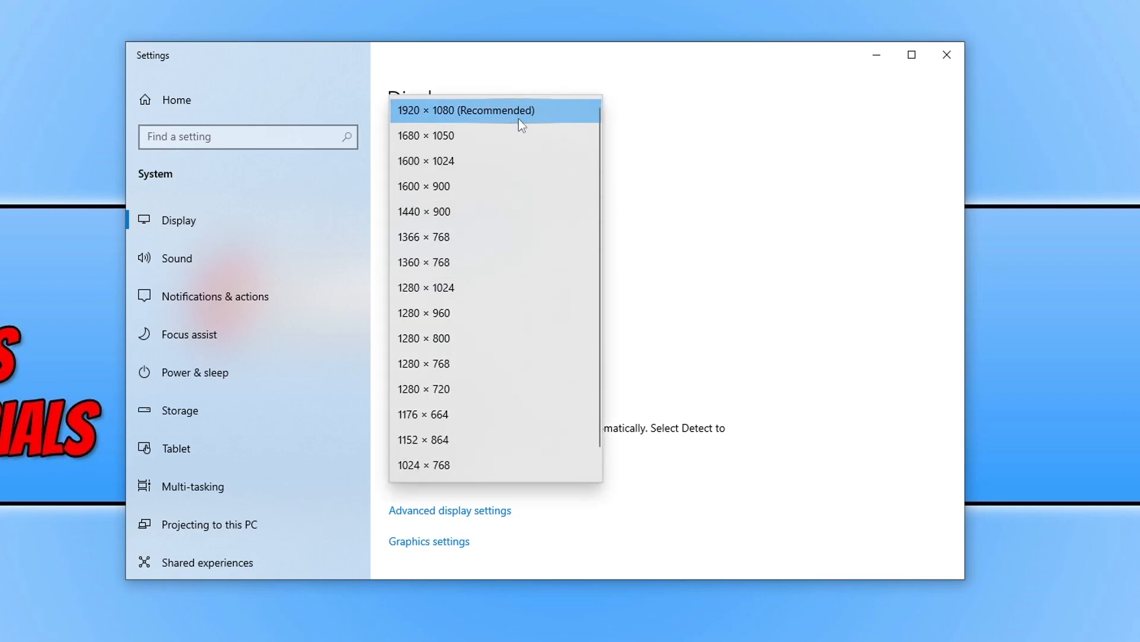
mouse_move(451, 212)
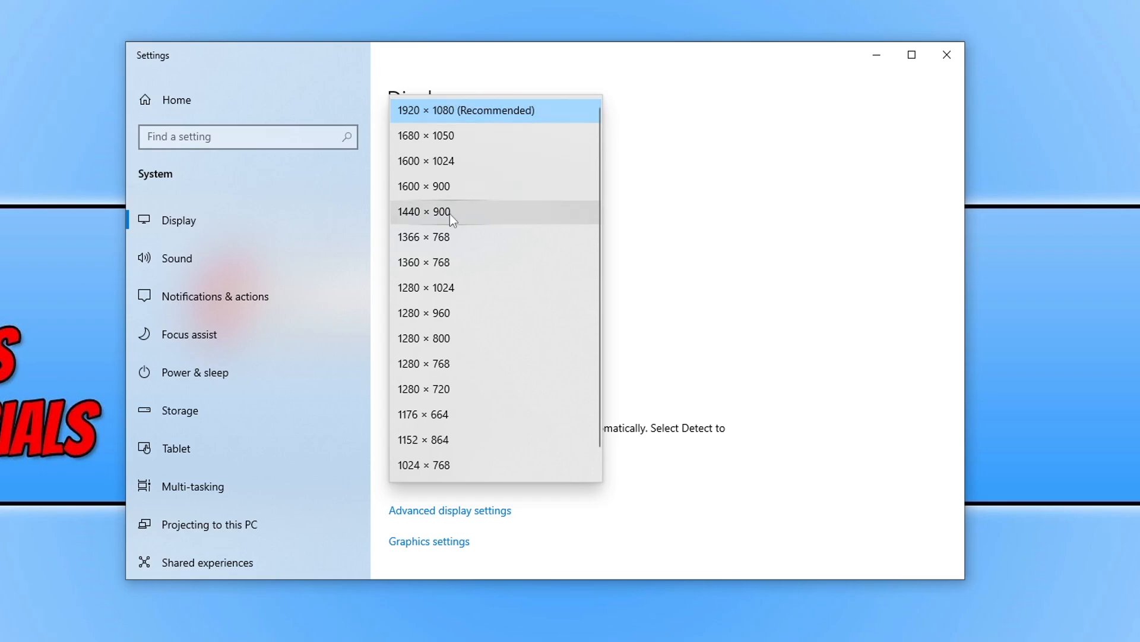
mouse_move(479, 222)
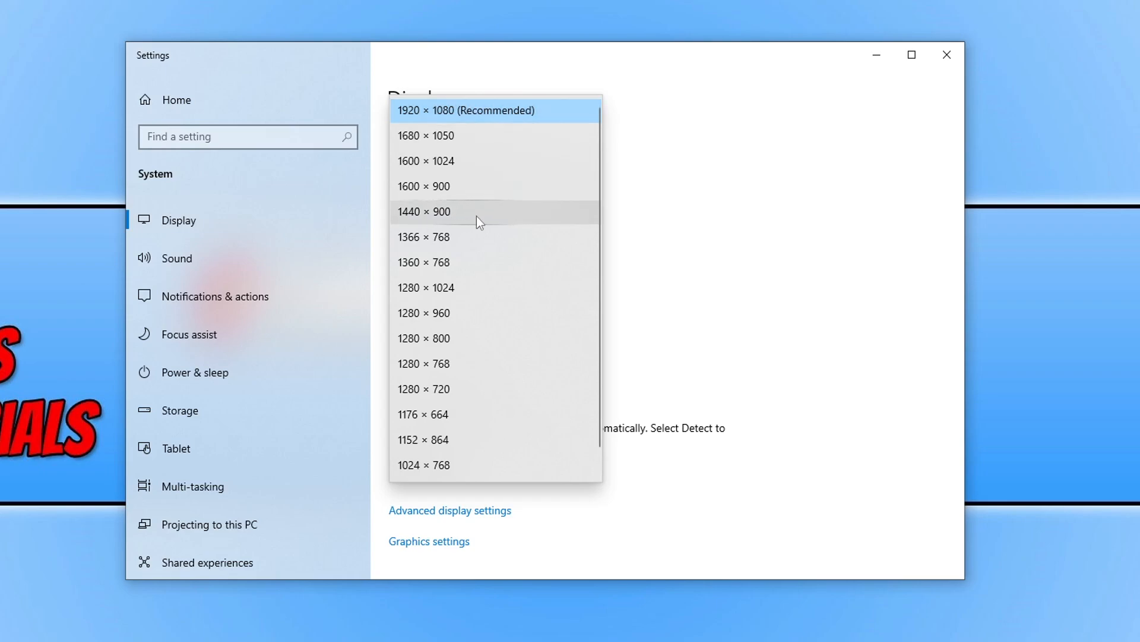
left_click(466, 109)
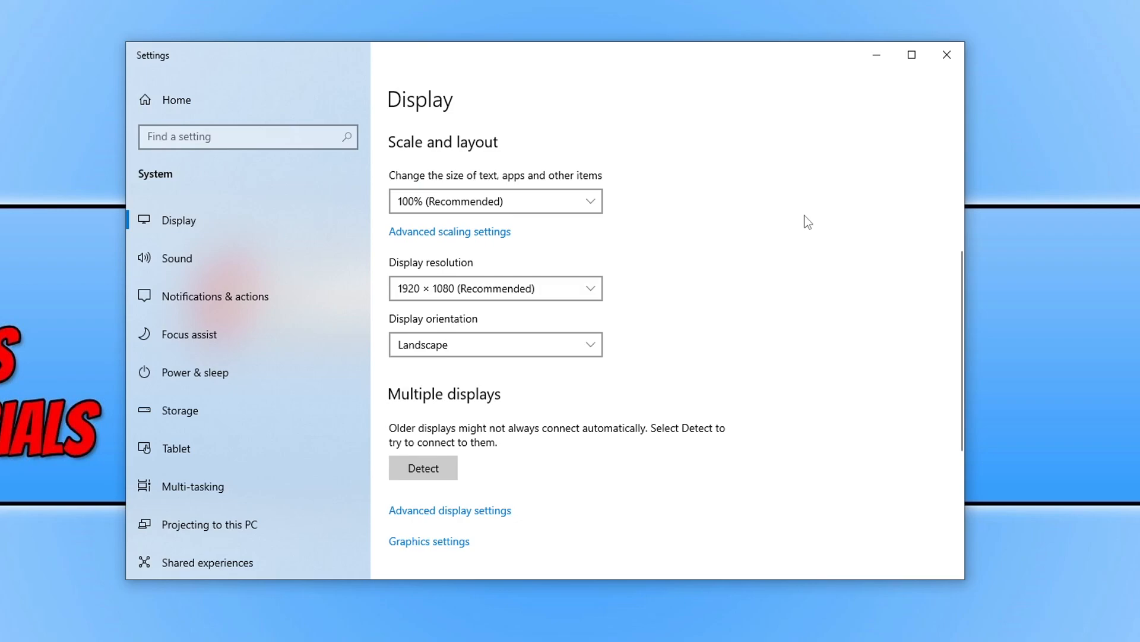
mouse_move(790, 240)
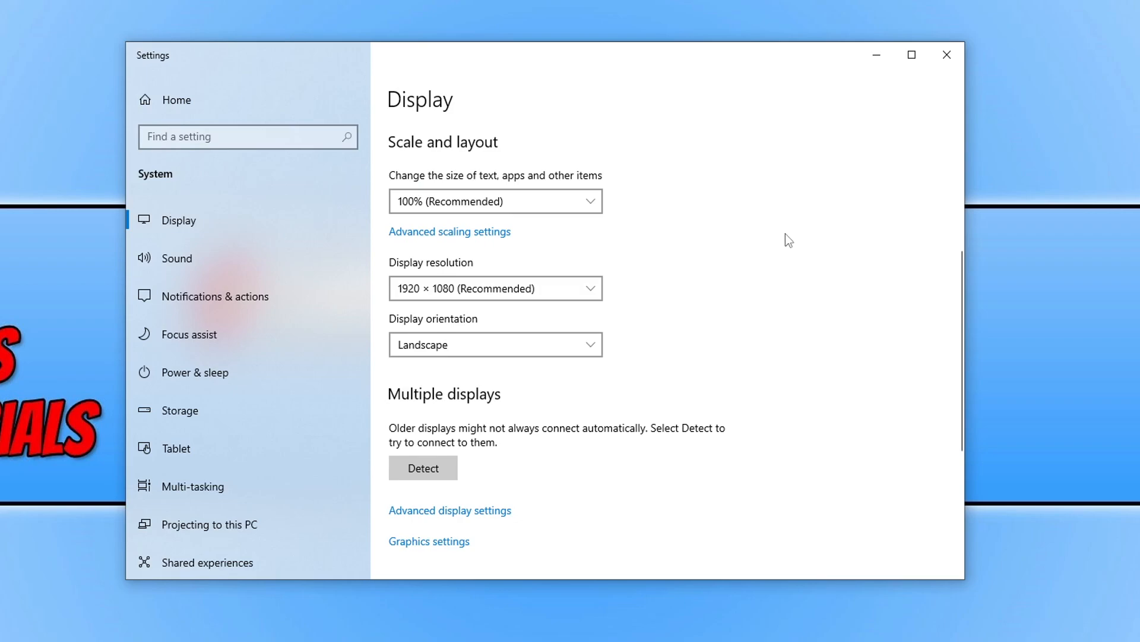
mouse_move(759, 249)
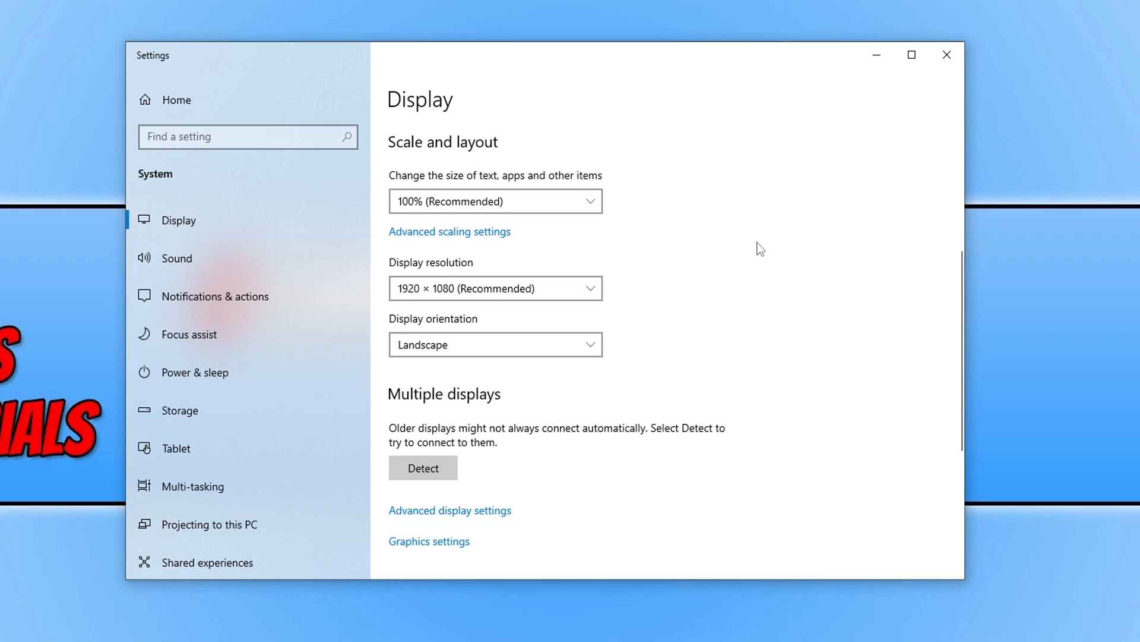
mouse_move(750, 256)
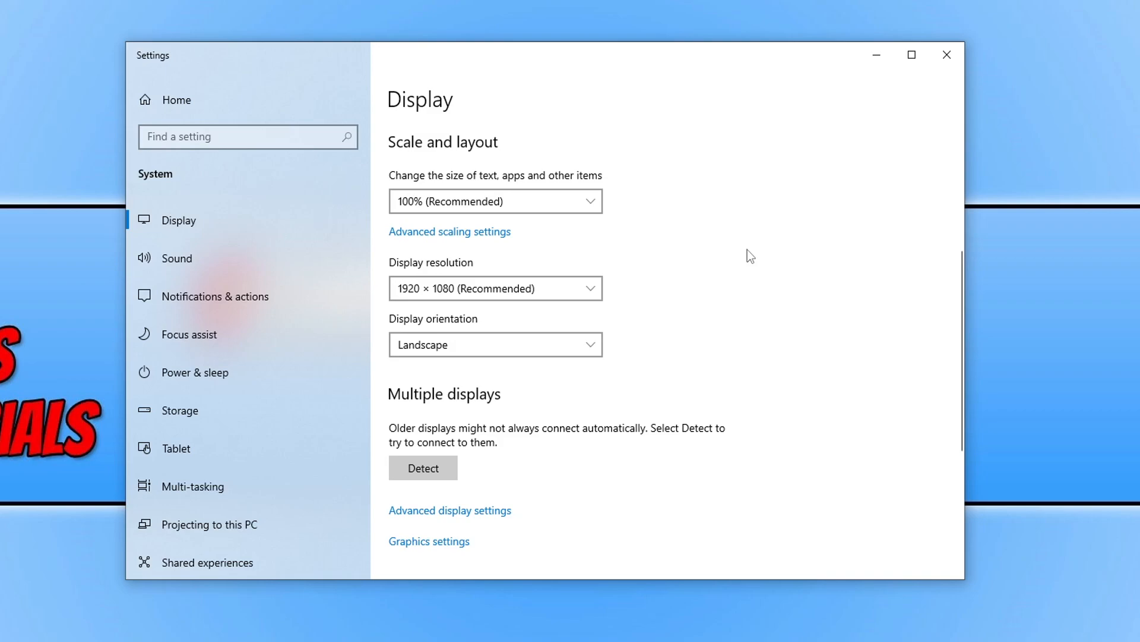
scroll("down", 3)
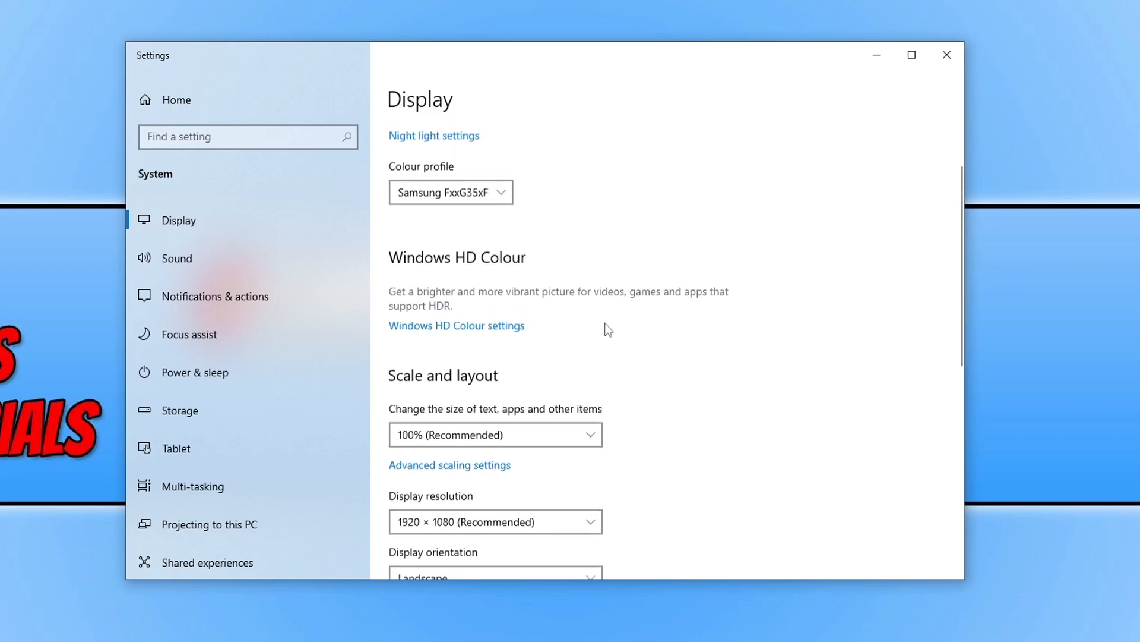
- Review the refresh rates in Advanced display settings, leaving it at 143.980 Hz
scroll("down", 3)
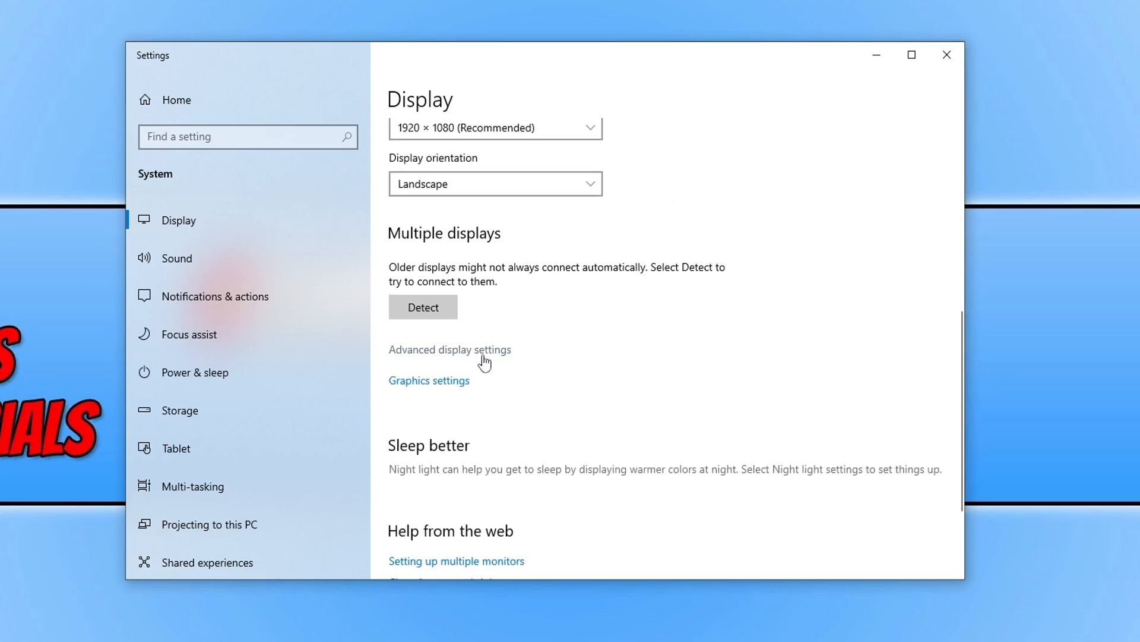
left_click(450, 349)
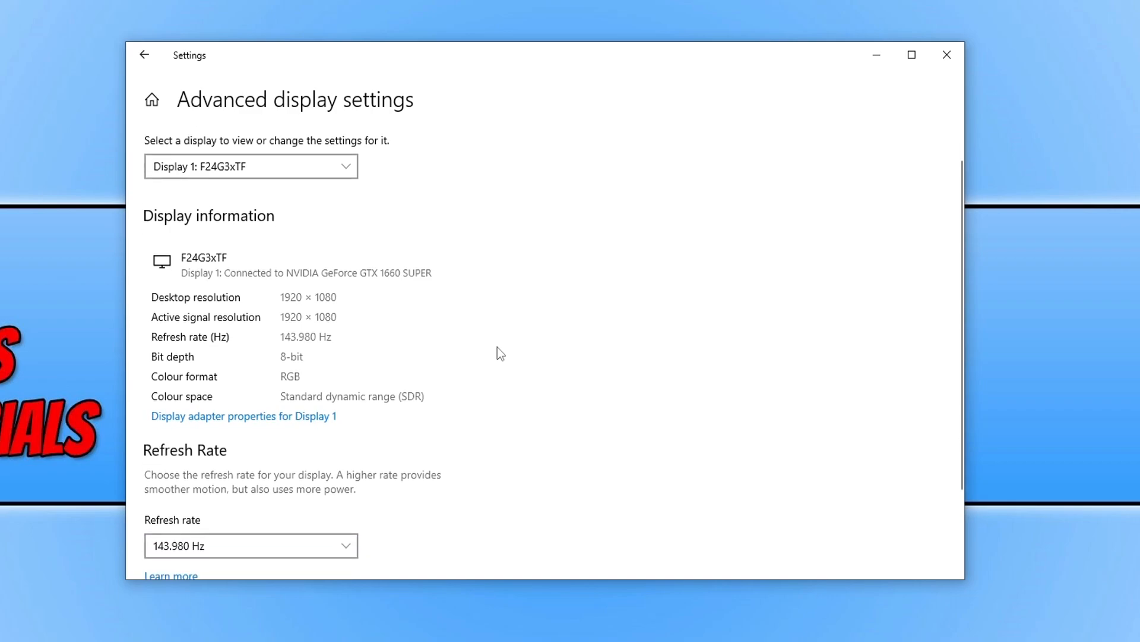
scroll("down", 3)
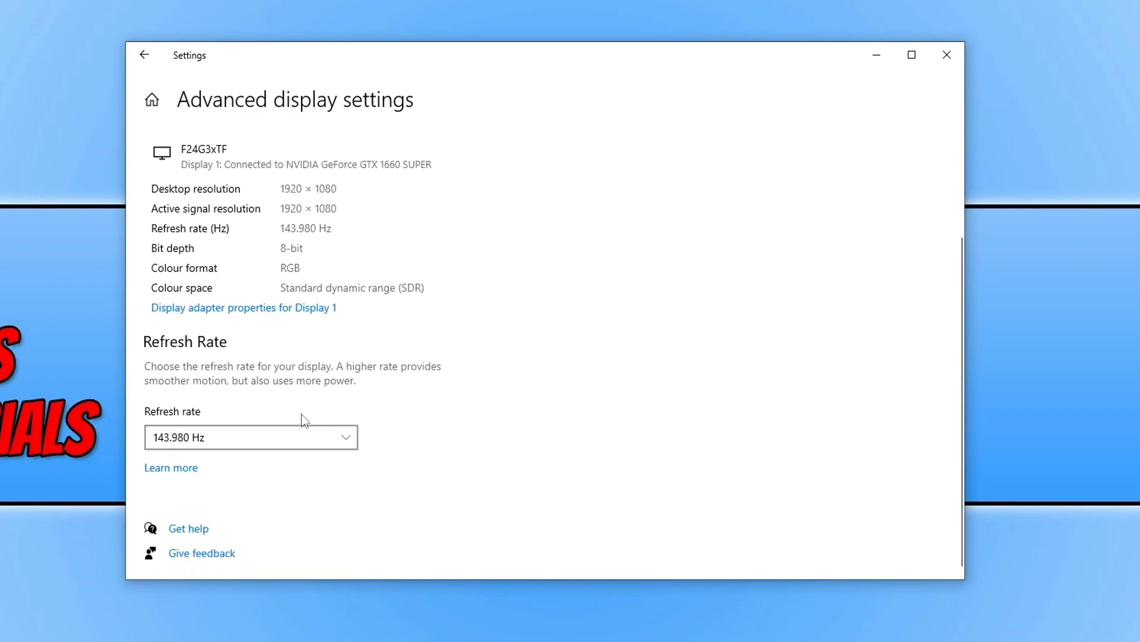
left_click(251, 437)
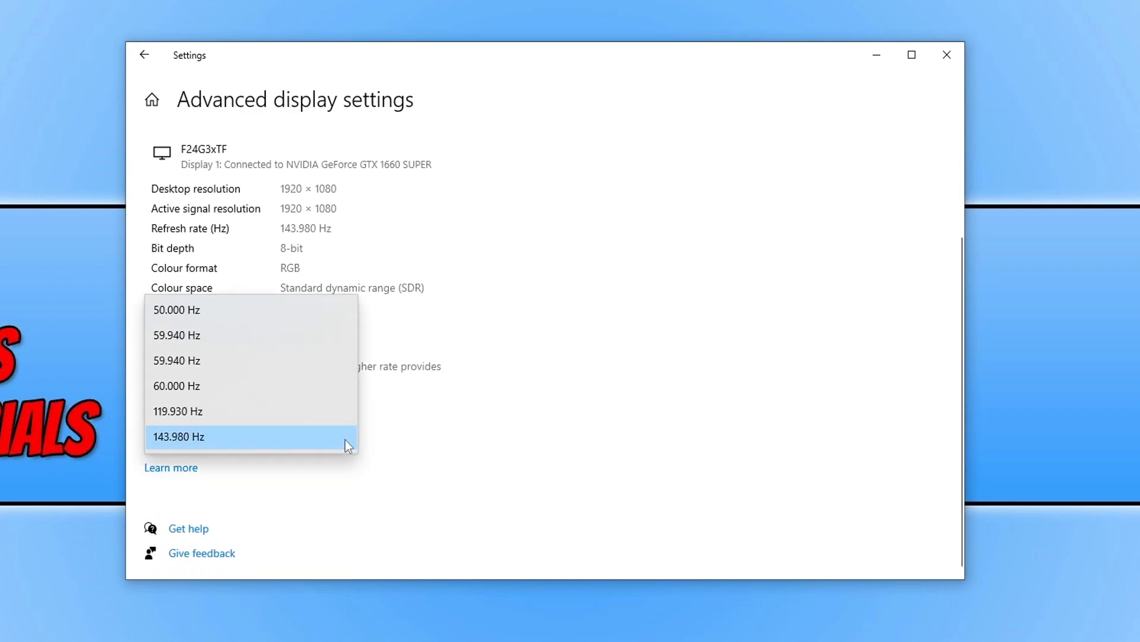
mouse_move(290, 393)
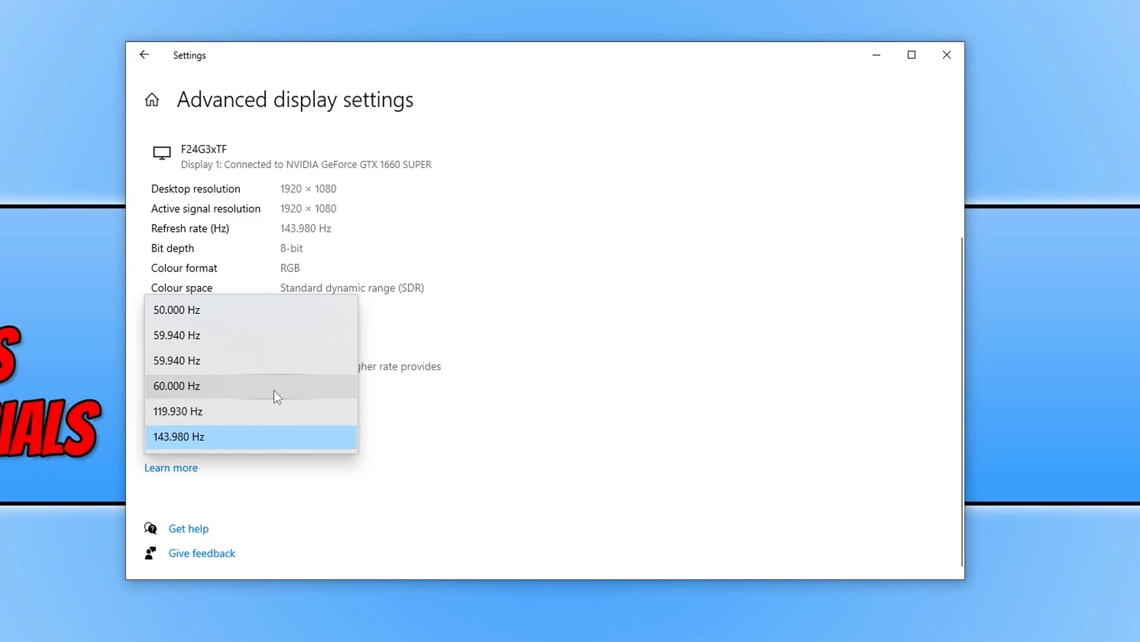
mouse_move(275, 344)
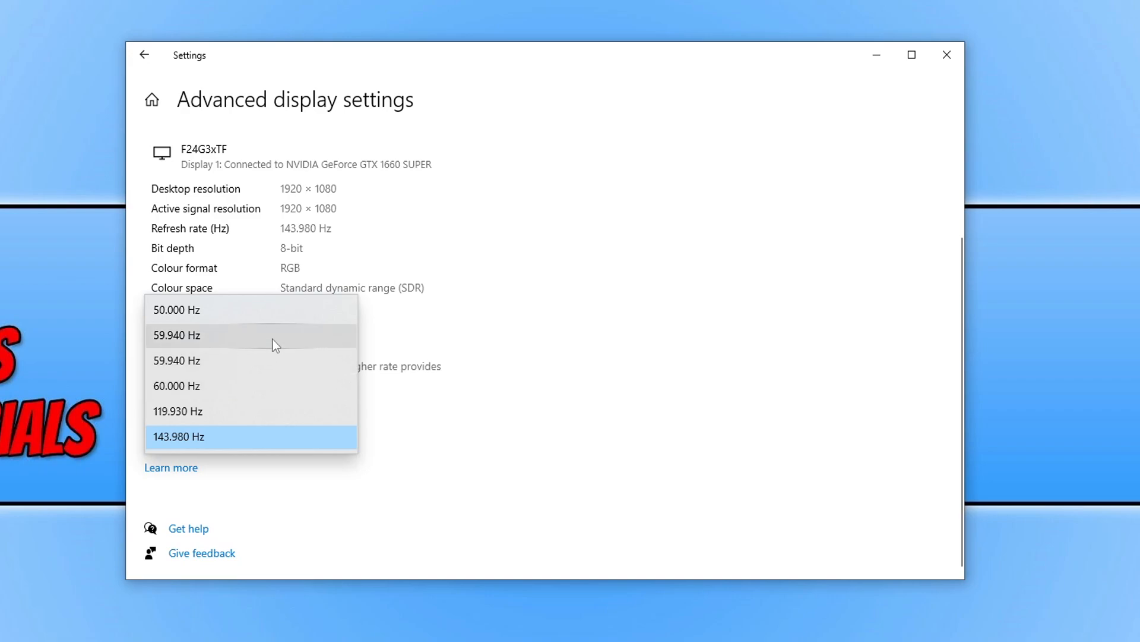
mouse_move(276, 310)
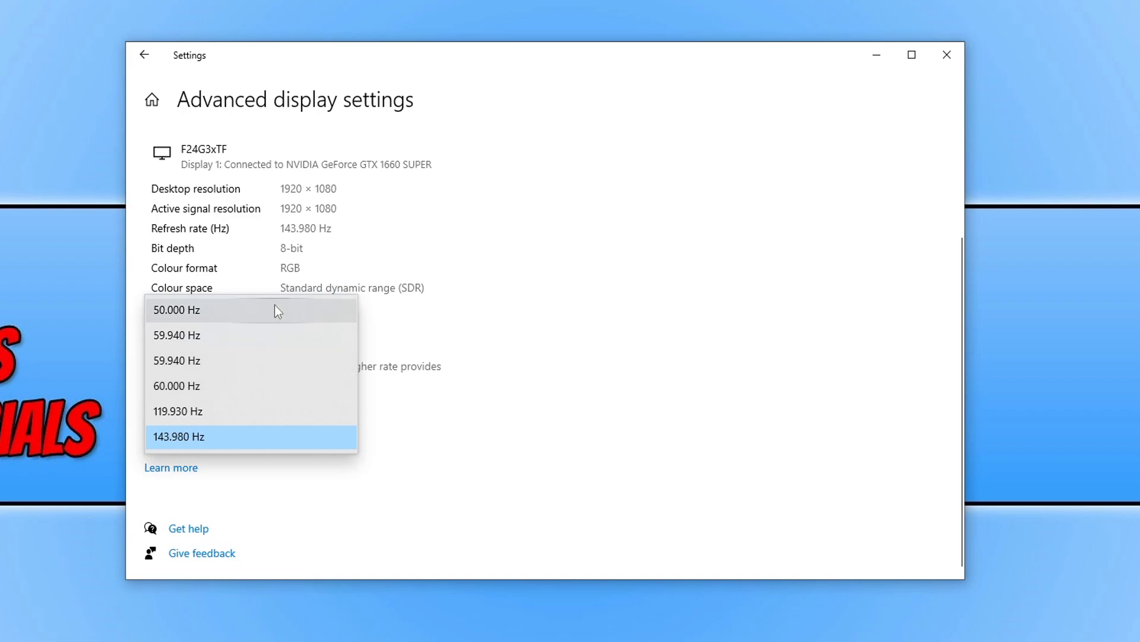
left_click(178, 436)
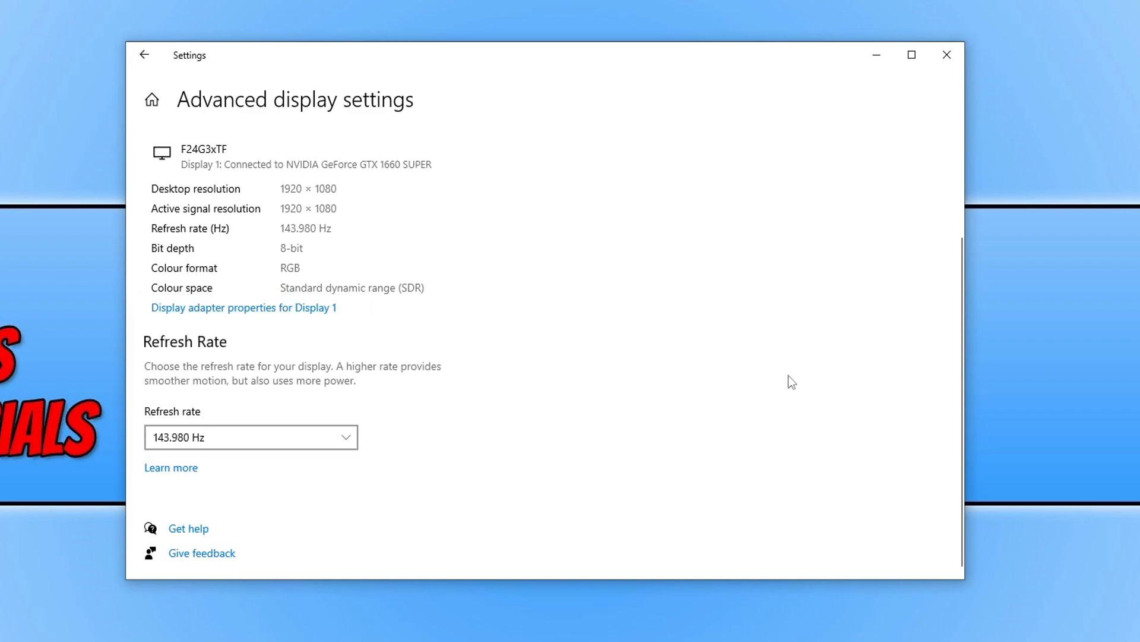
mouse_move(769, 351)
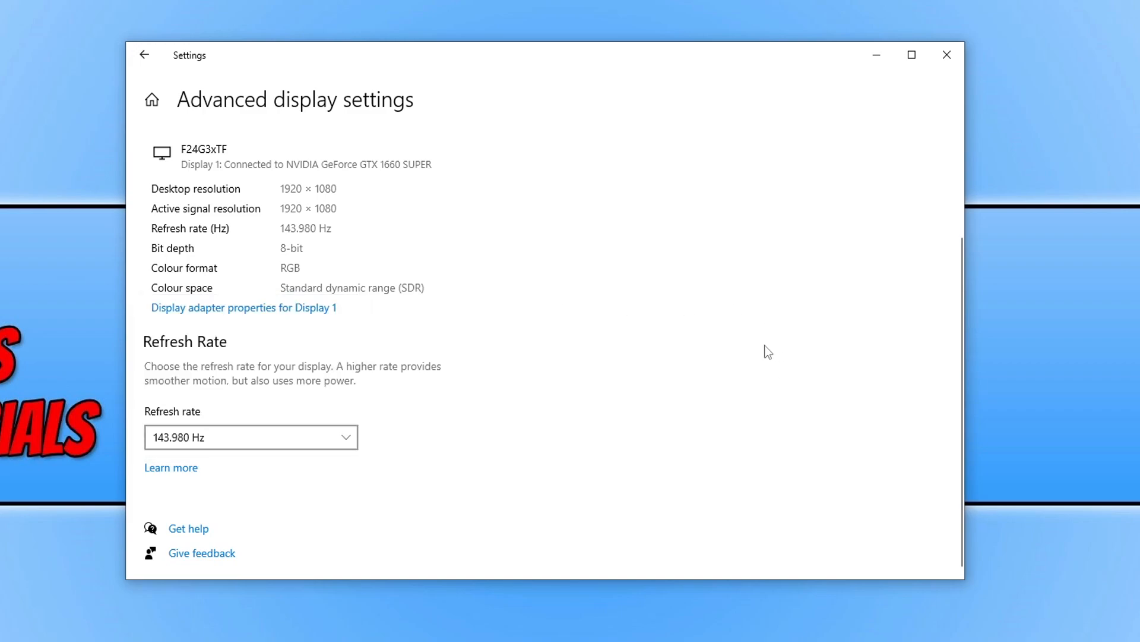